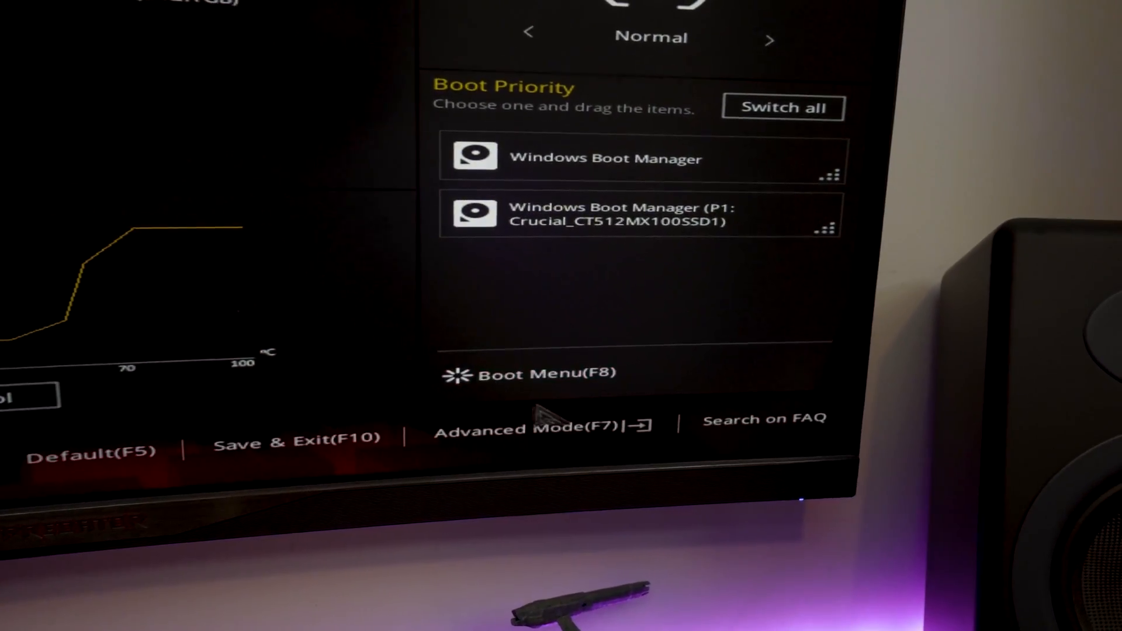
# Switch the ASUS BIOS from EZ Mode to Advanced Mode (F7).
pyautogui.click(536, 430)
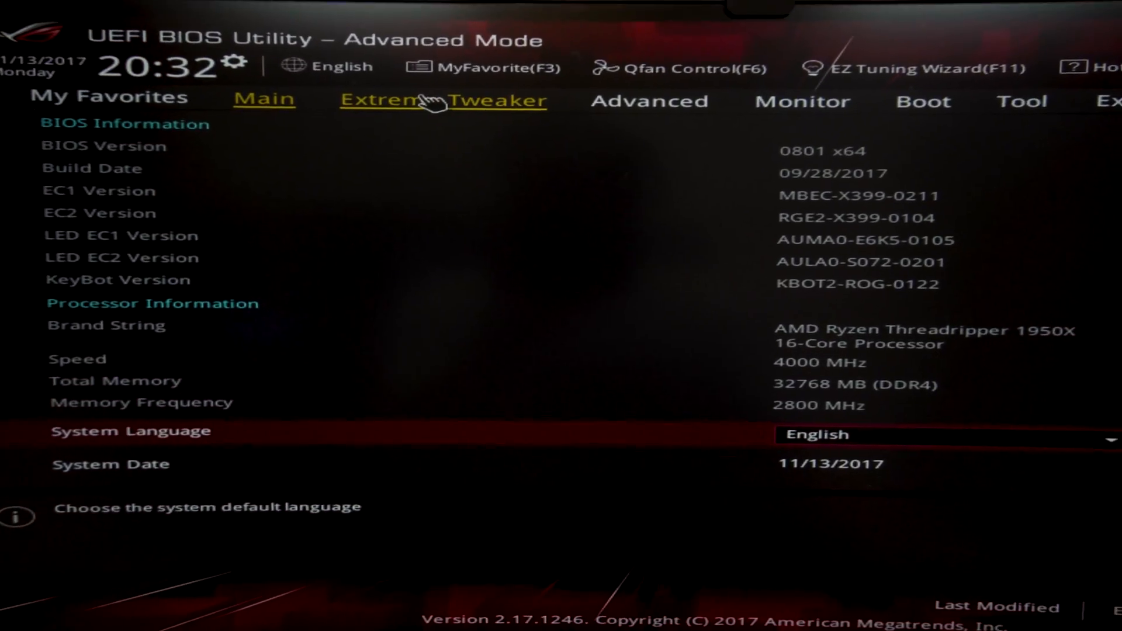
# Open Extreme Tweaker and scroll through the CPU ratio and base clock options.
pyautogui.click(442, 100)
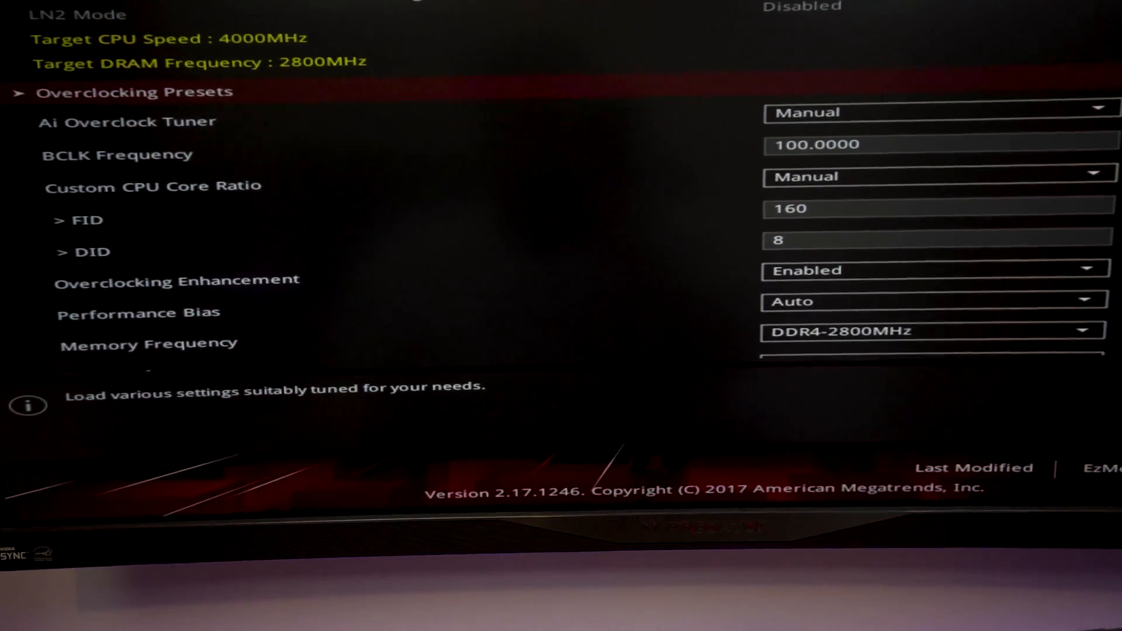
pyautogui.scroll(-3)
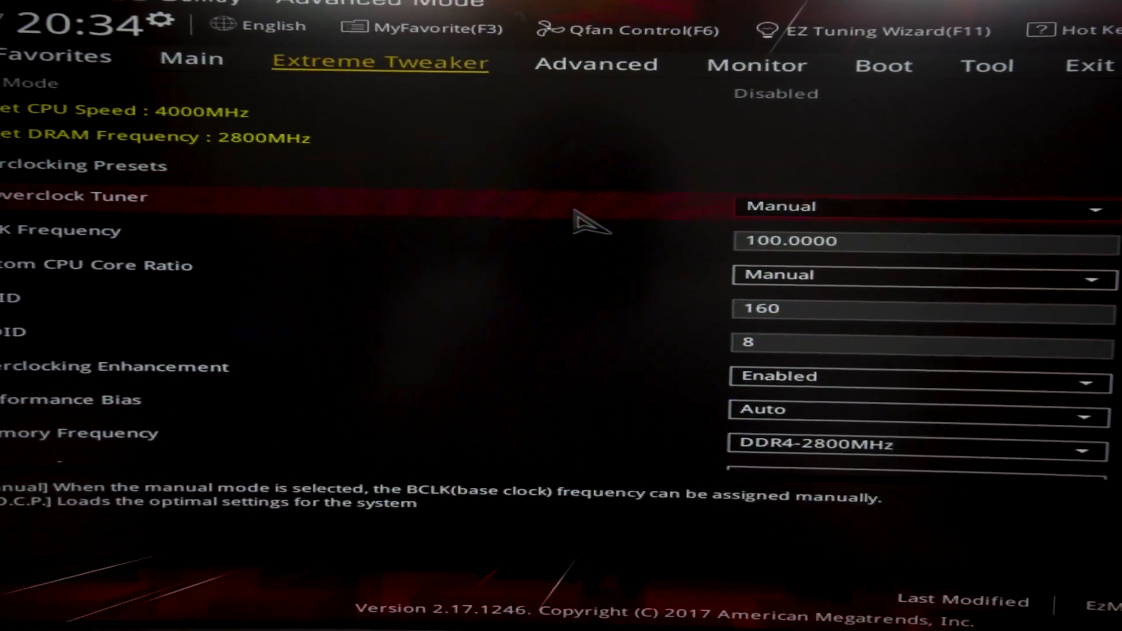
pyautogui.click(916, 207)
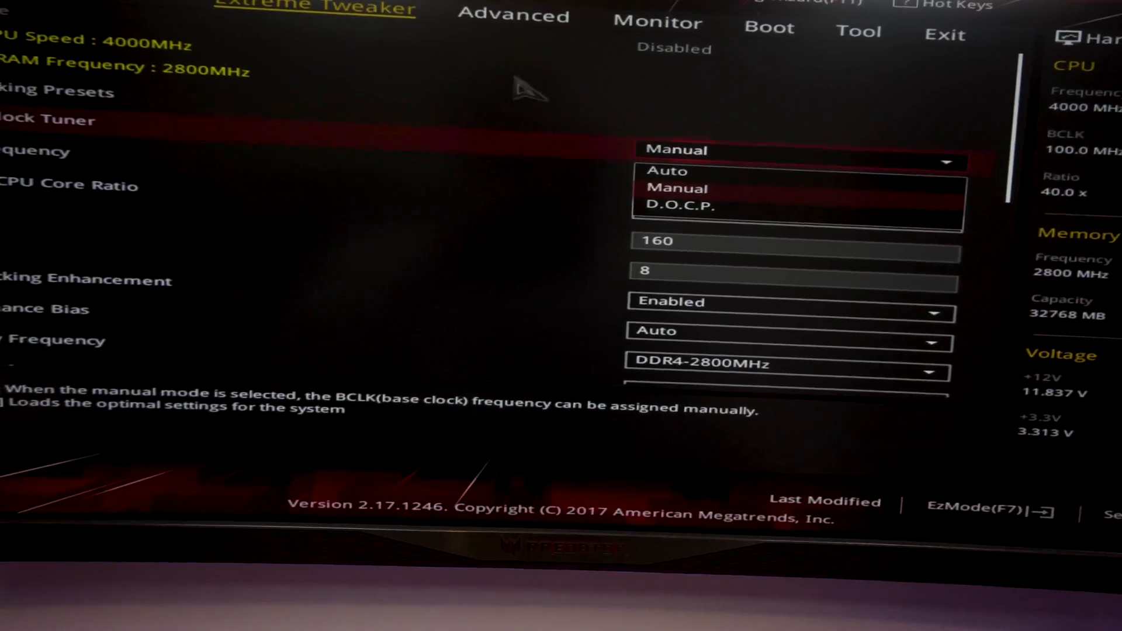
pyautogui.click(676, 187)
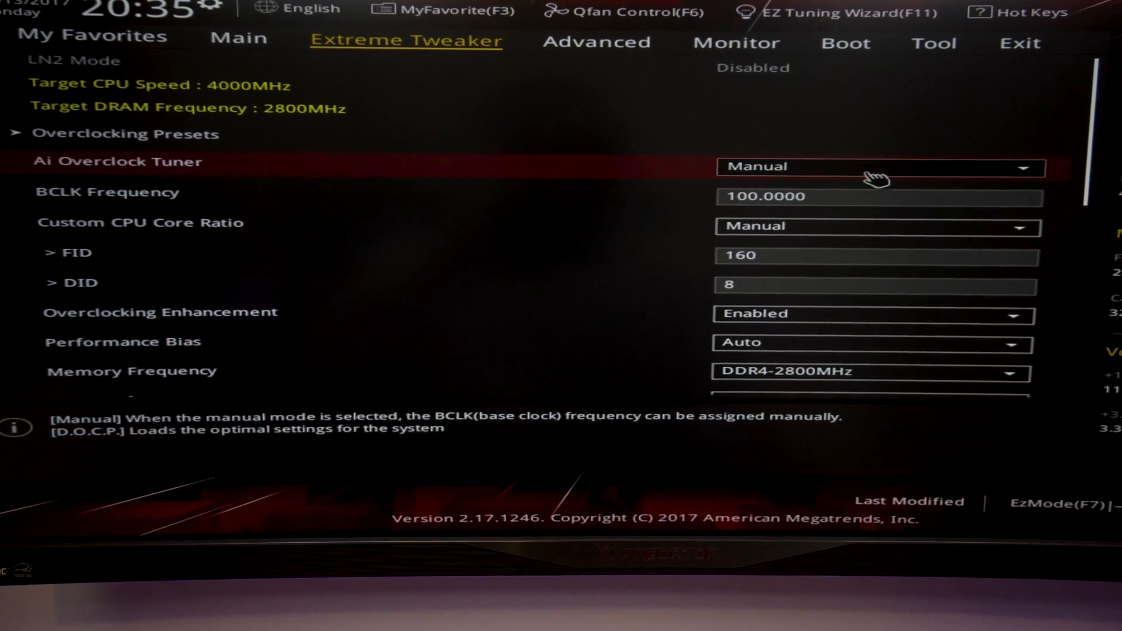
pyautogui.click(879, 167)
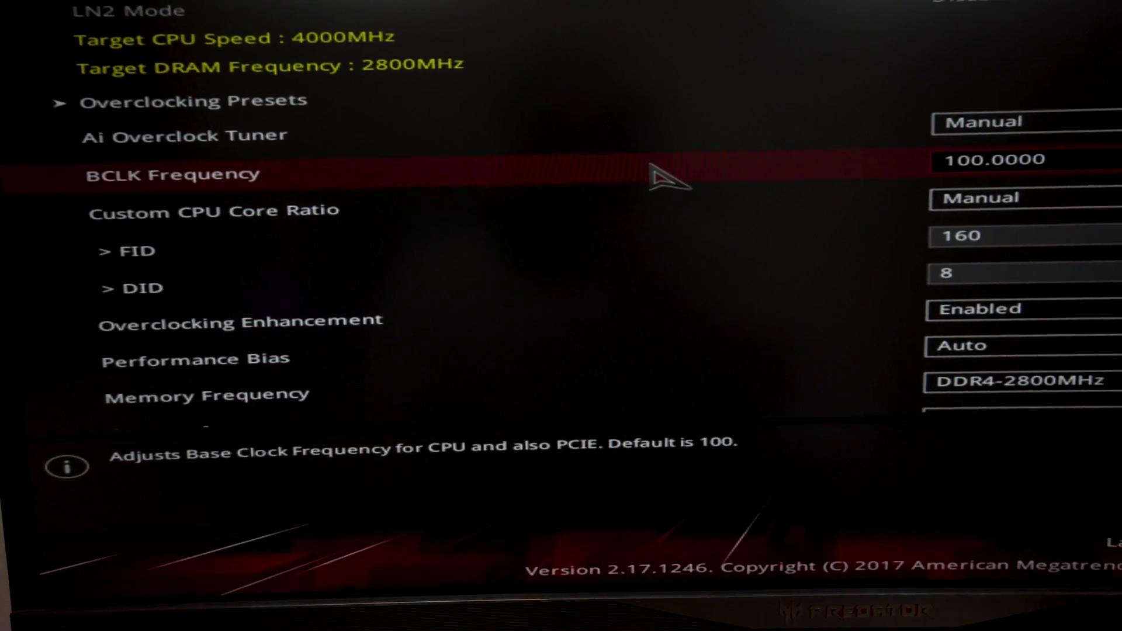
pyautogui.scroll(-3)
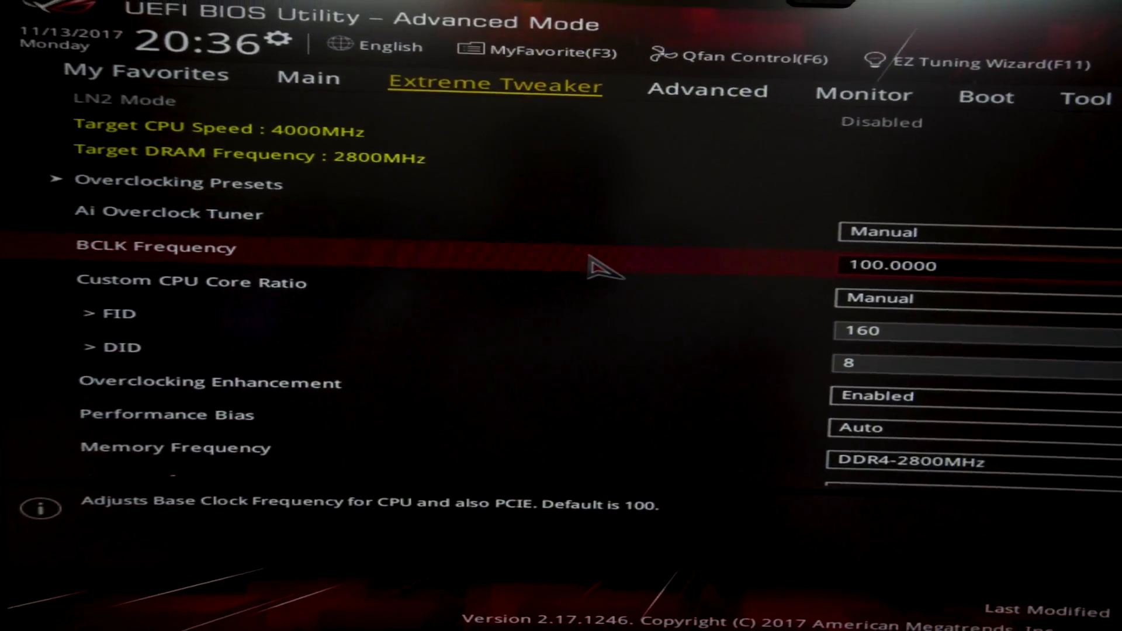
pyautogui.scroll(-3)
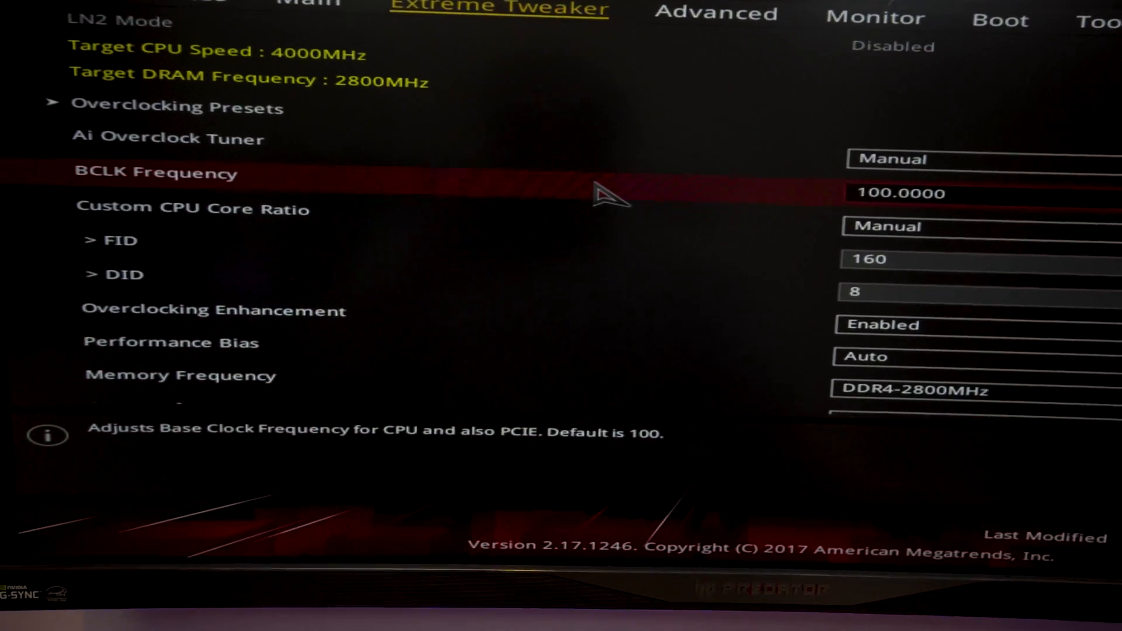
pyautogui.press('Down')
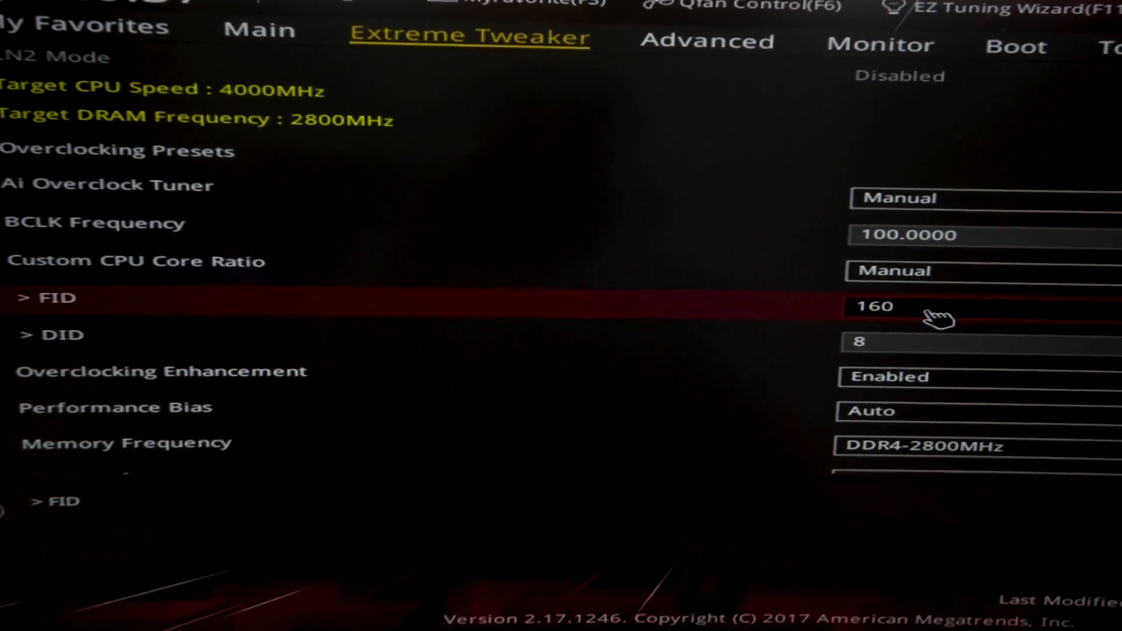
# Set the CPU core ratio FID to 160 for the 4000MHz target, then scroll down.
pyautogui.write('17')
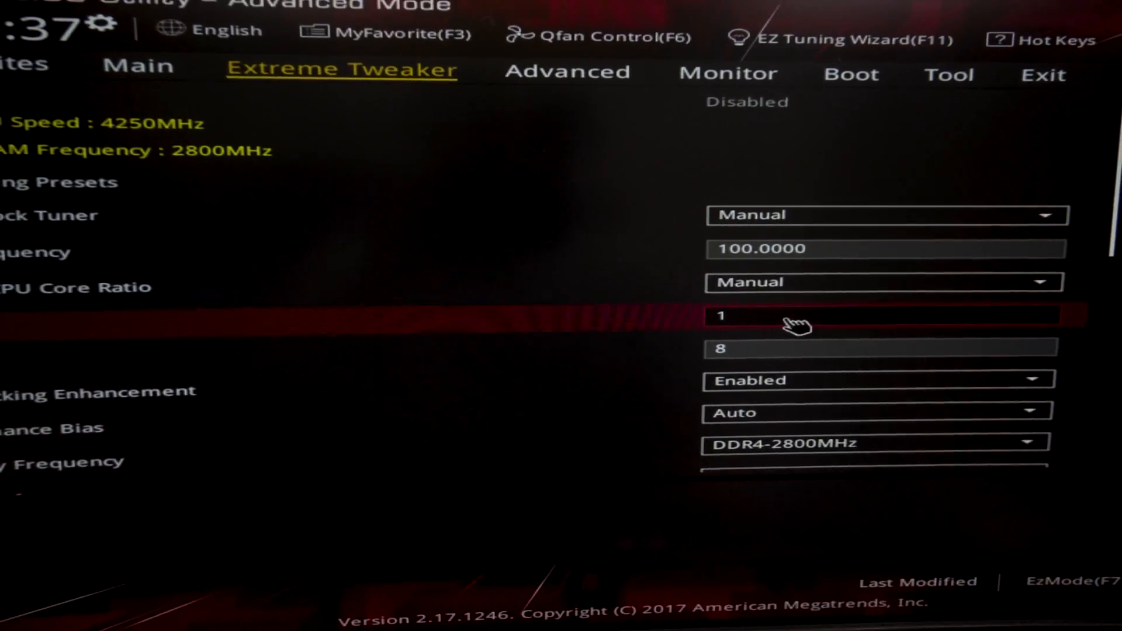
pyautogui.write('160')
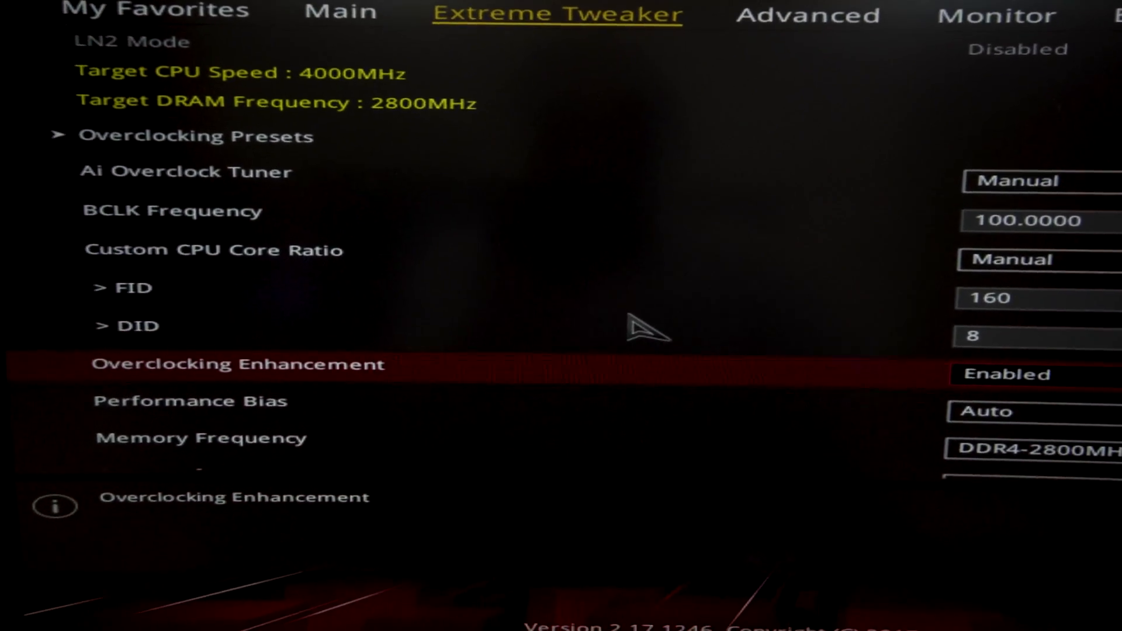
pyautogui.scroll(-3)
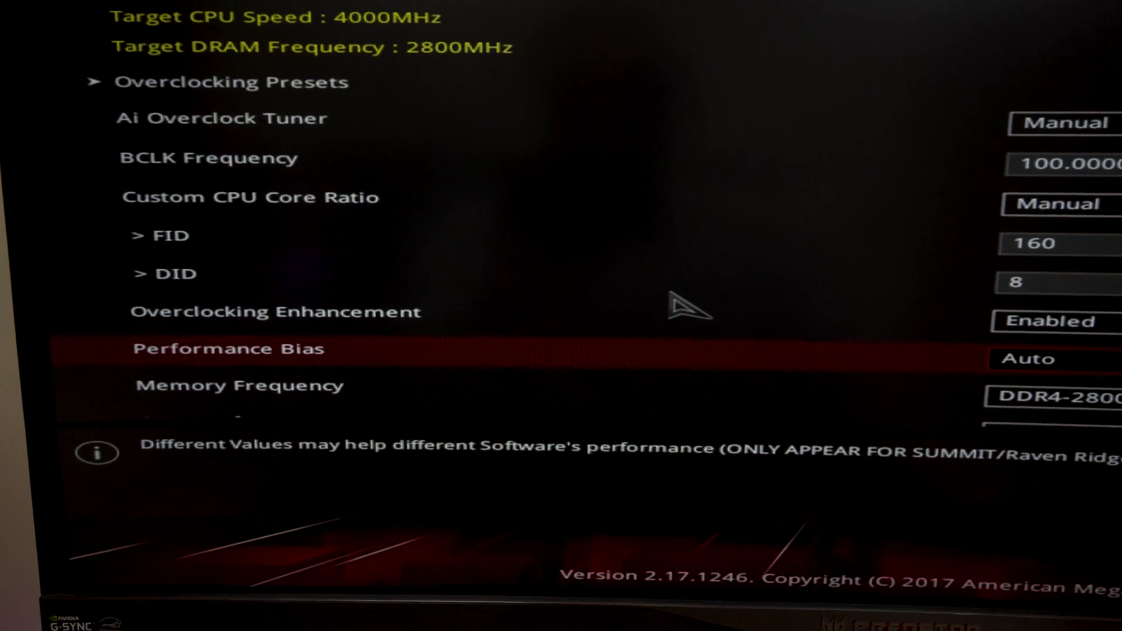
pyautogui.scroll(-3)
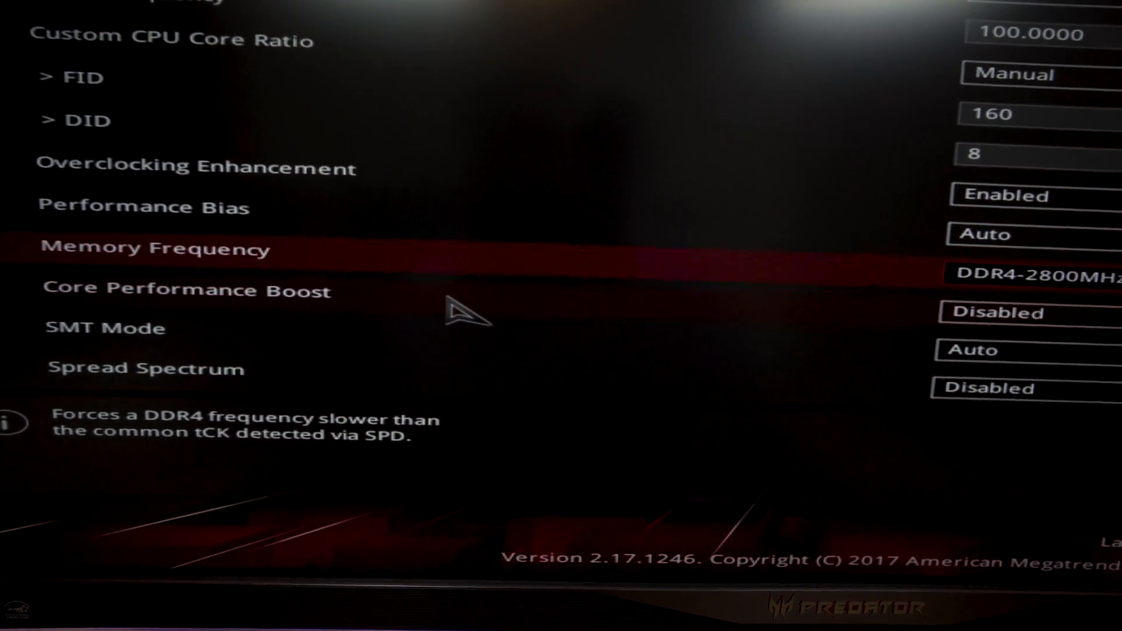
pyautogui.press('Down')
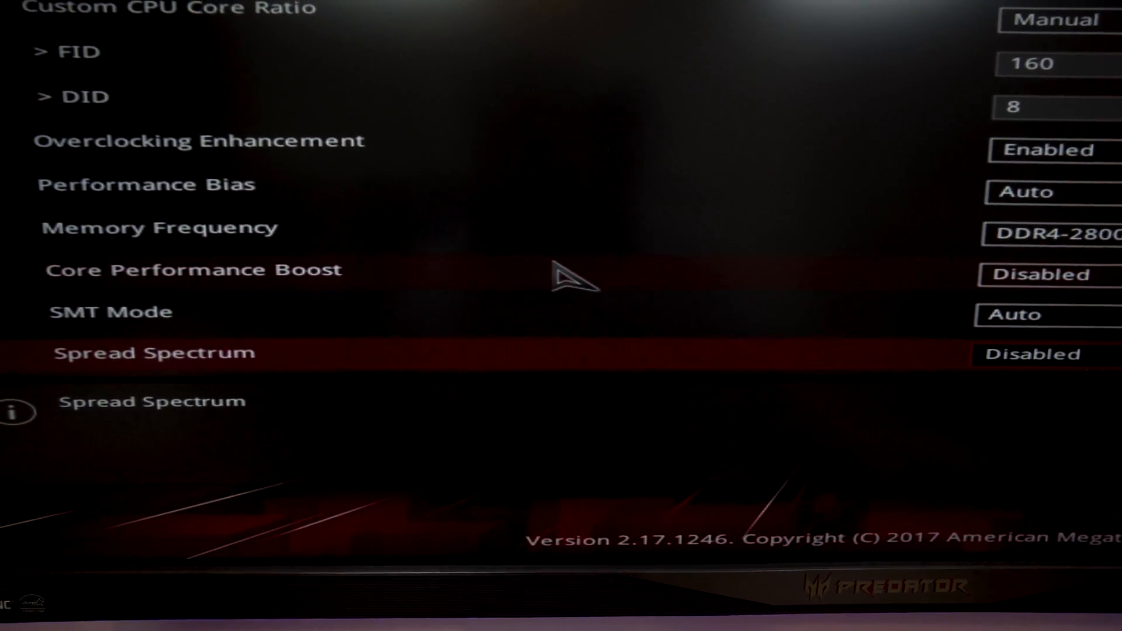
pyautogui.scroll(-3)
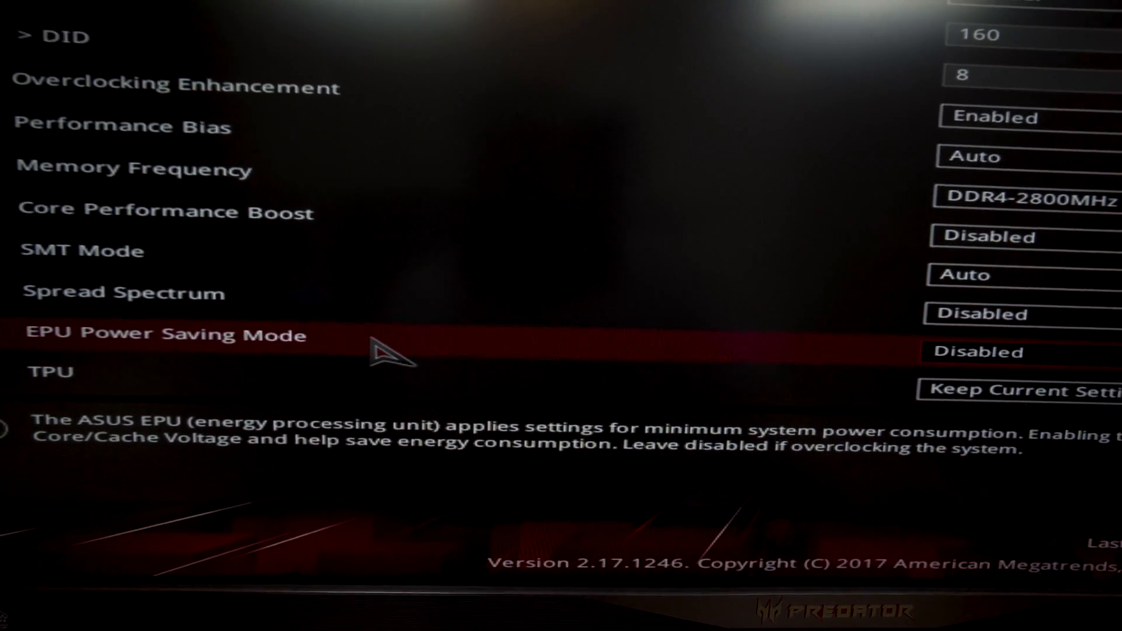
pyautogui.scroll(-3)
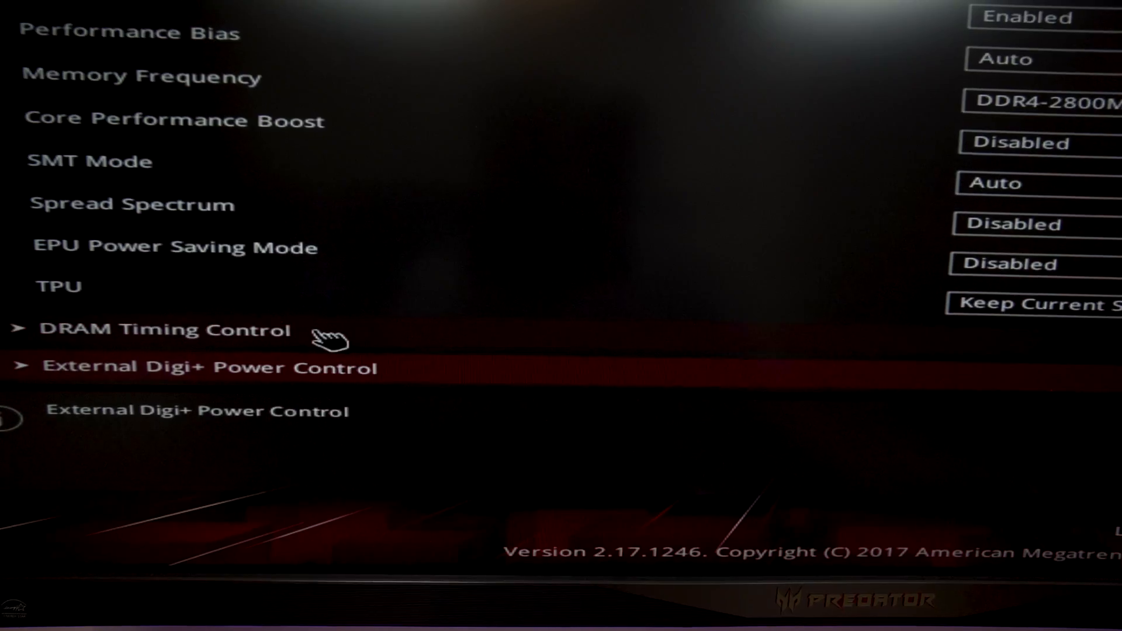
pyautogui.click(159, 329)
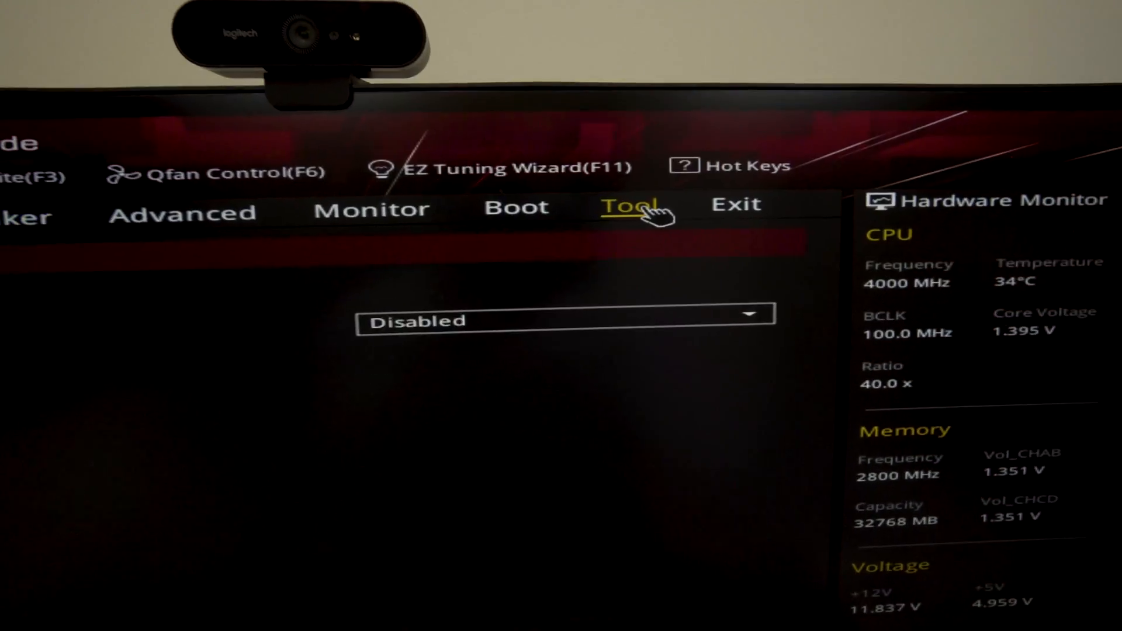
pyautogui.click(630, 207)
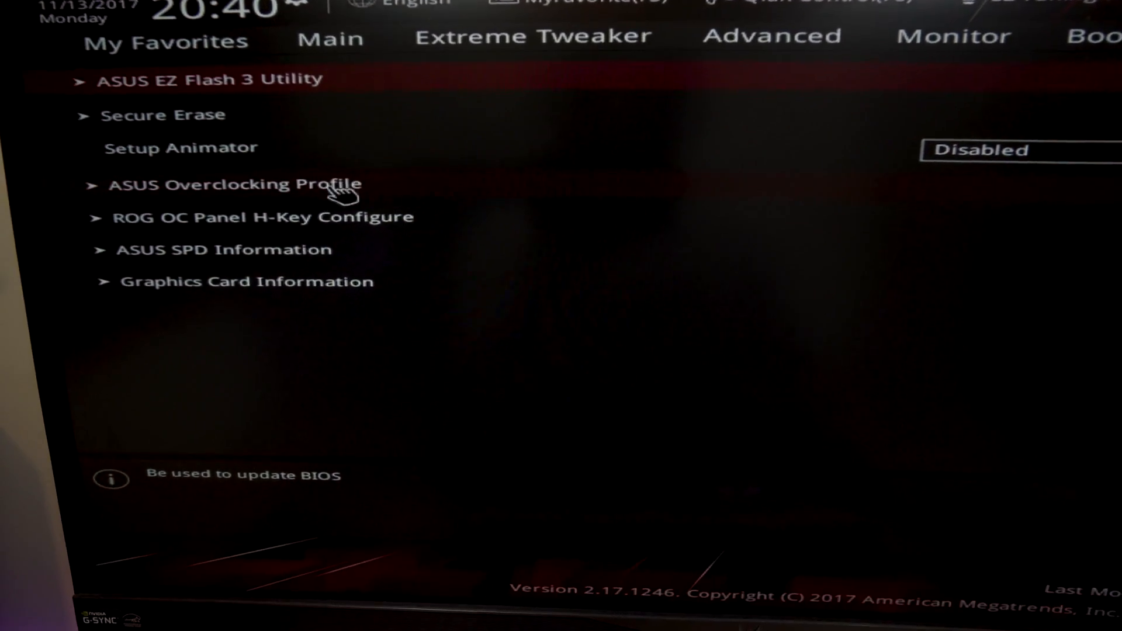
pyautogui.click(223, 249)
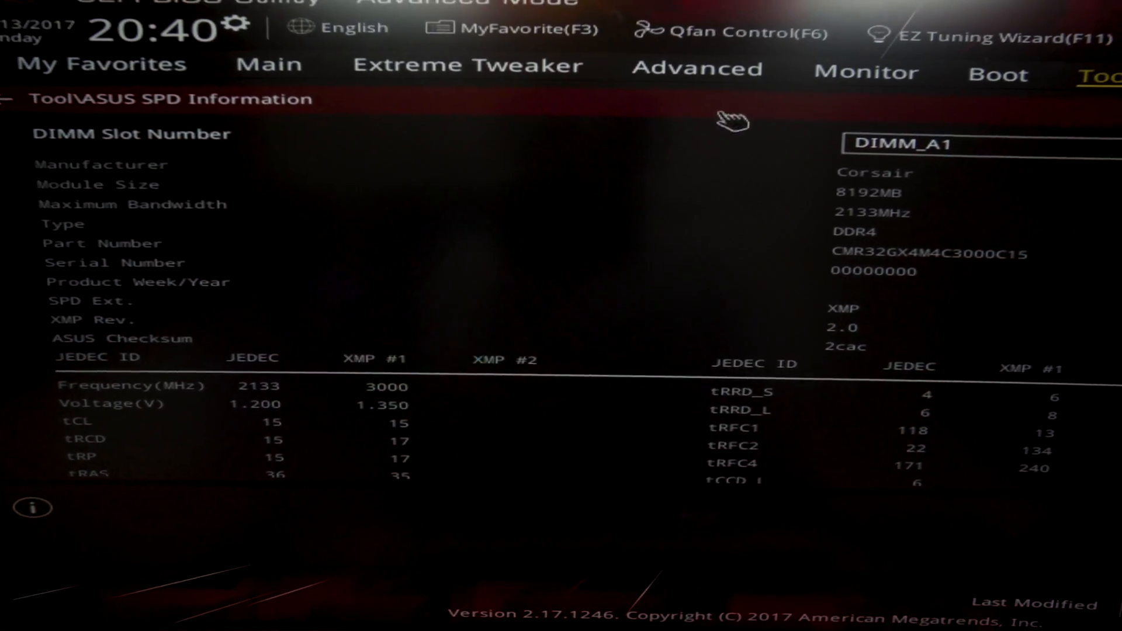
pyautogui.click(469, 64)
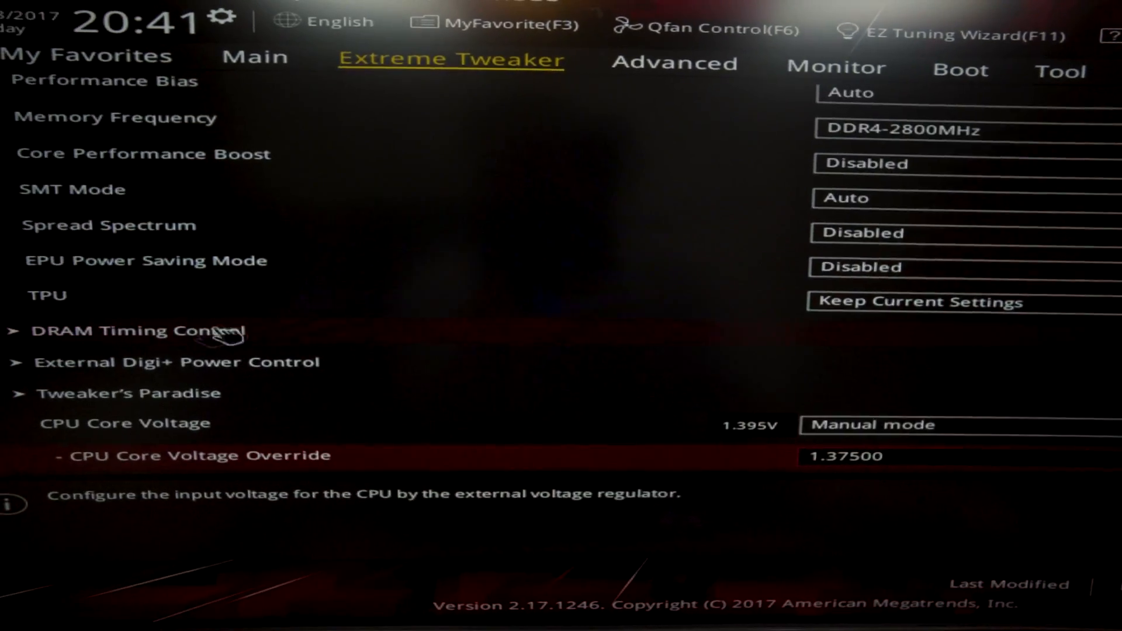
# Select CPU SOC Voltage and open its mode dropdown to pick Manual.
pyautogui.click(178, 362)
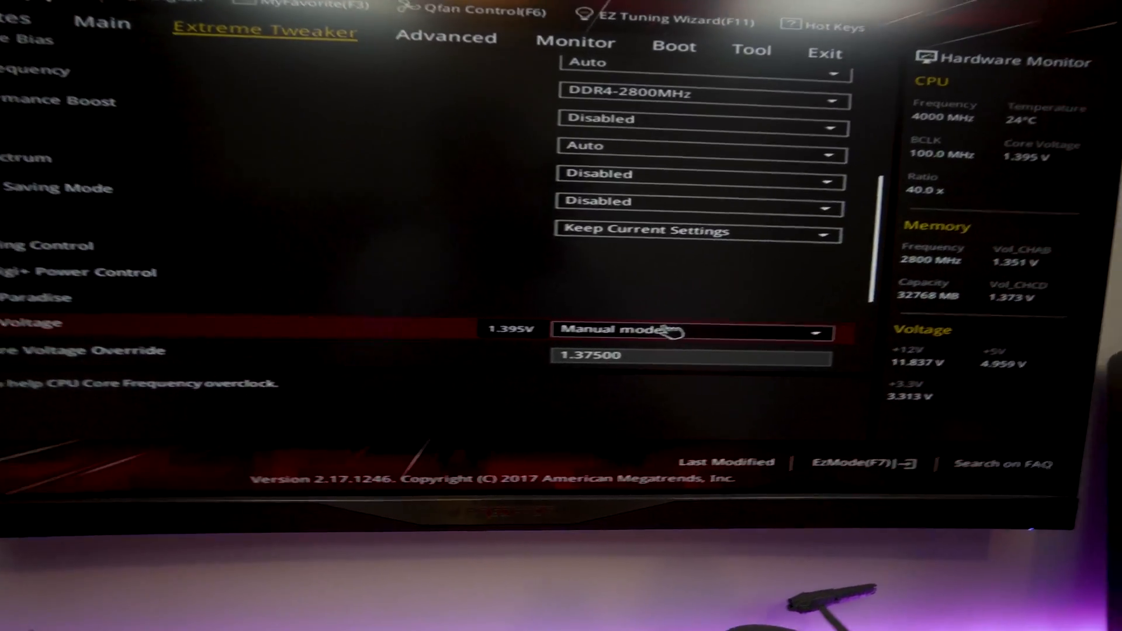
pyautogui.click(691, 332)
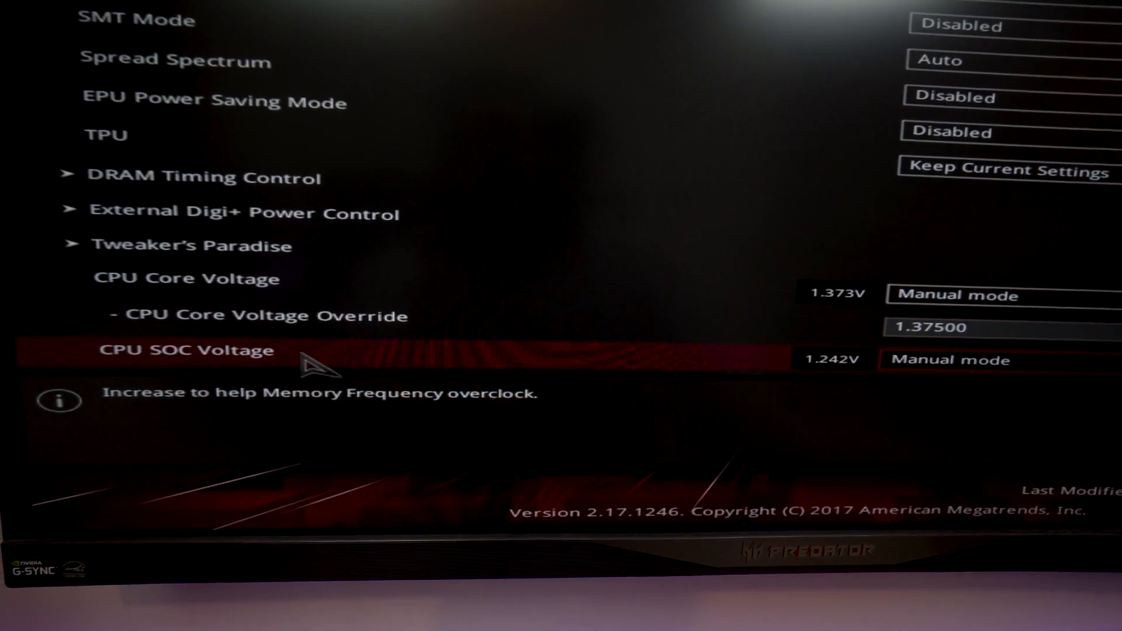
# Confirm Manual mode for CPU SOC Voltage and scroll down the voltage settings.
pyautogui.press('up')
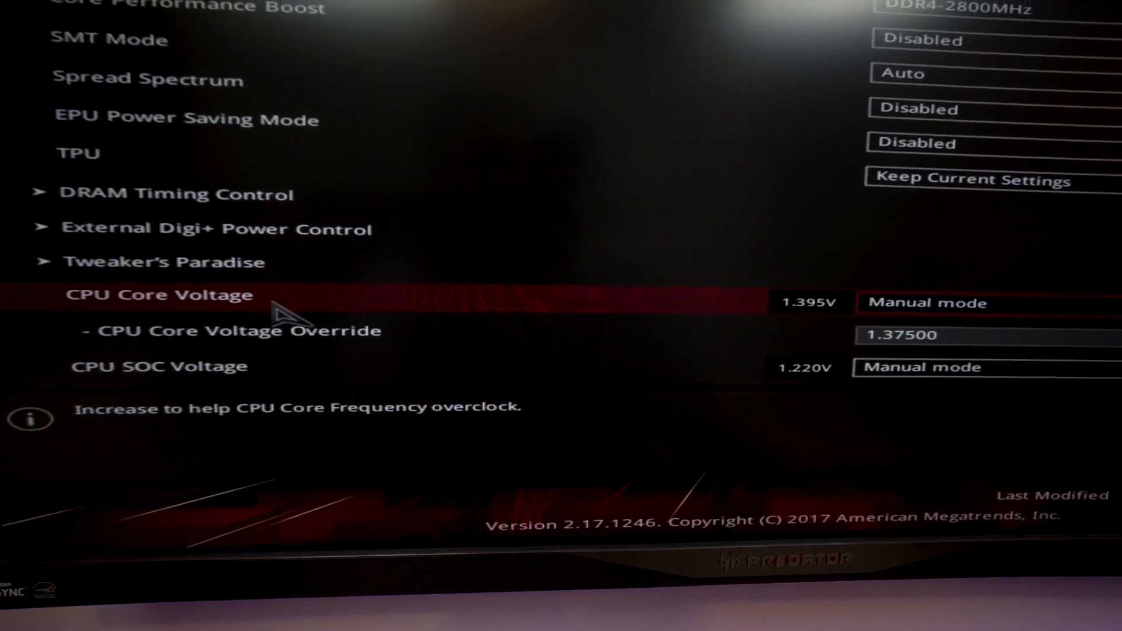
pyautogui.scroll(-3)
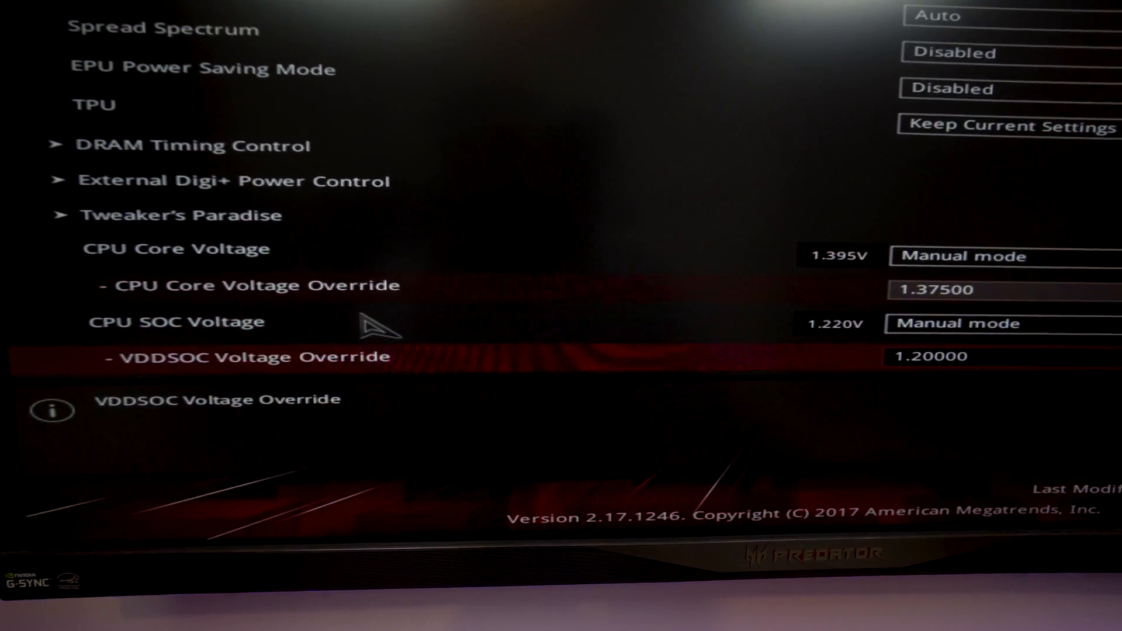
pyautogui.scroll(-3)
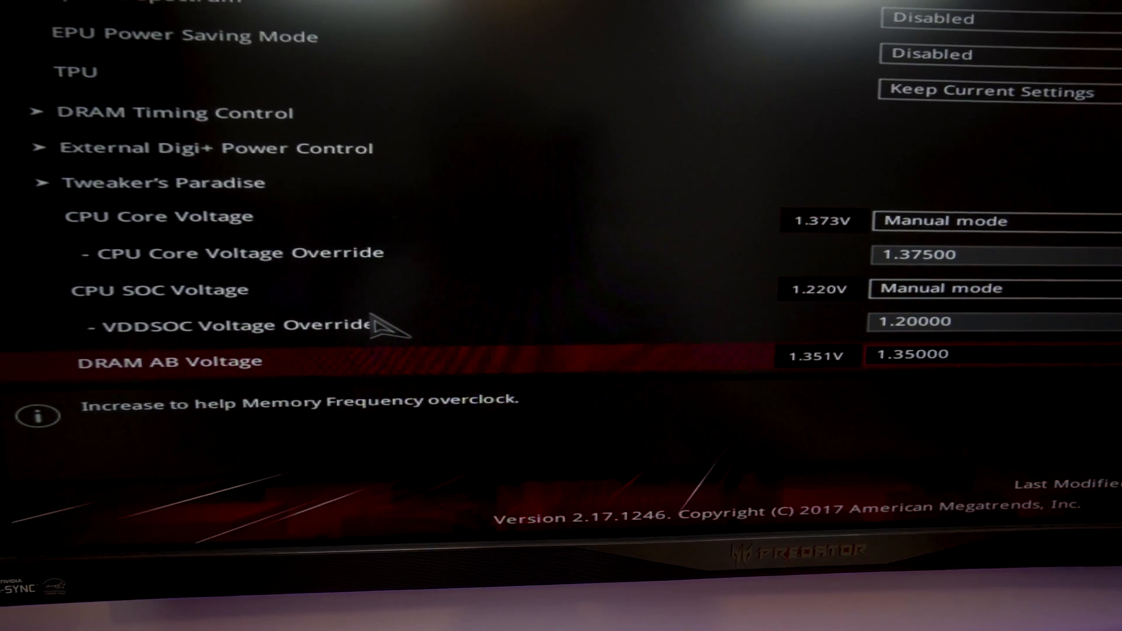
pyautogui.scroll(-3)
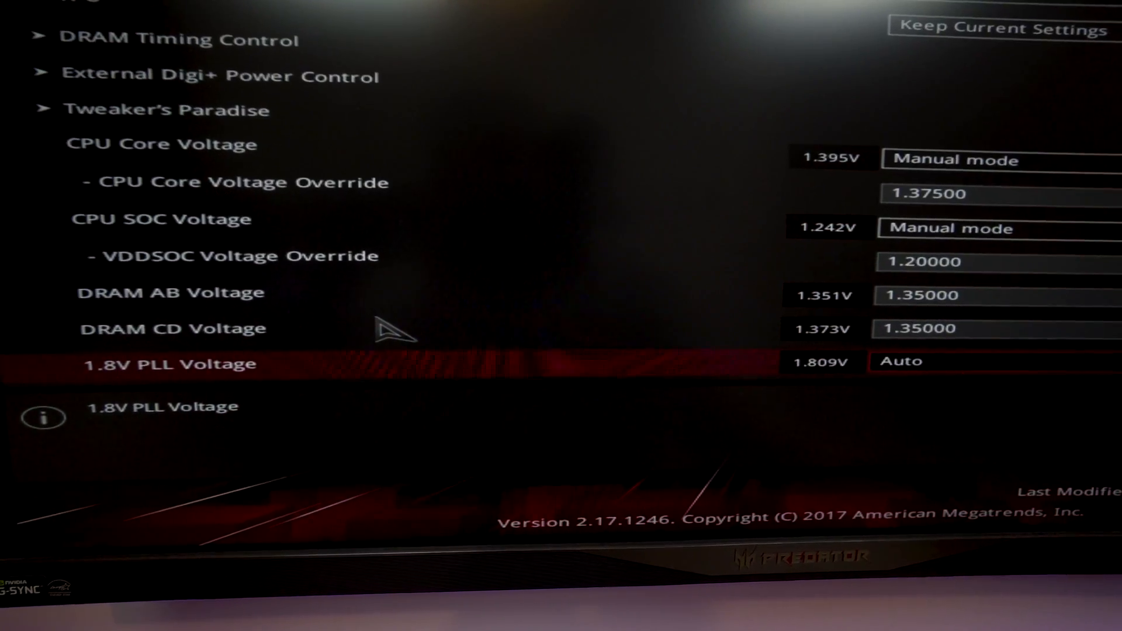
# Set DRAM AB and CD voltages to 1.35000 and review the remaining voltage settings.
pyautogui.press('up')
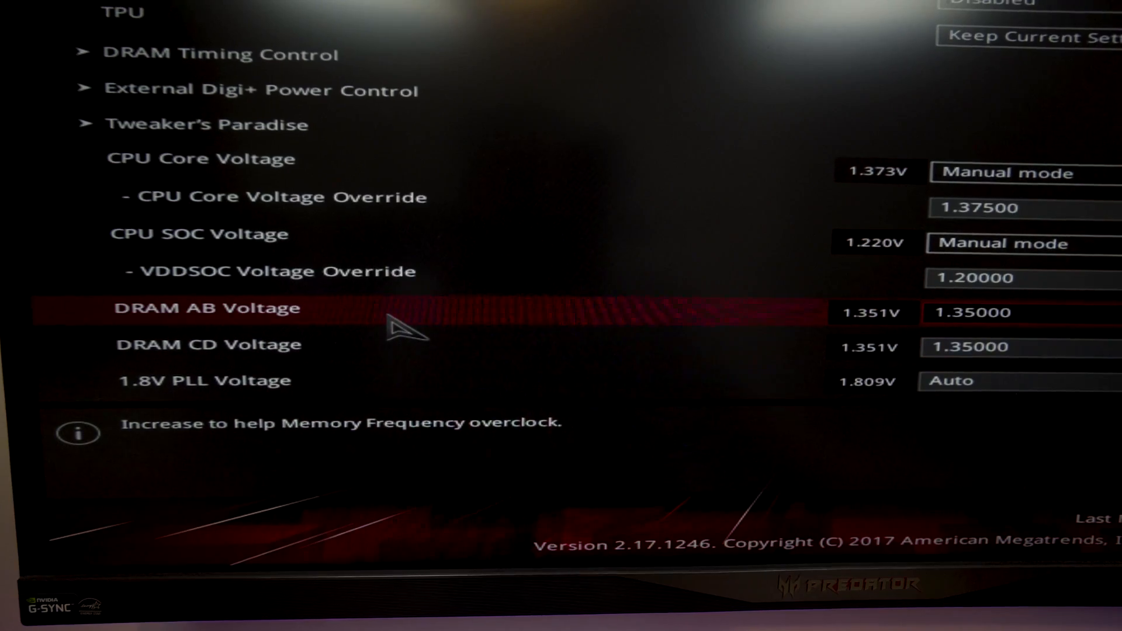
pyautogui.press('Down')
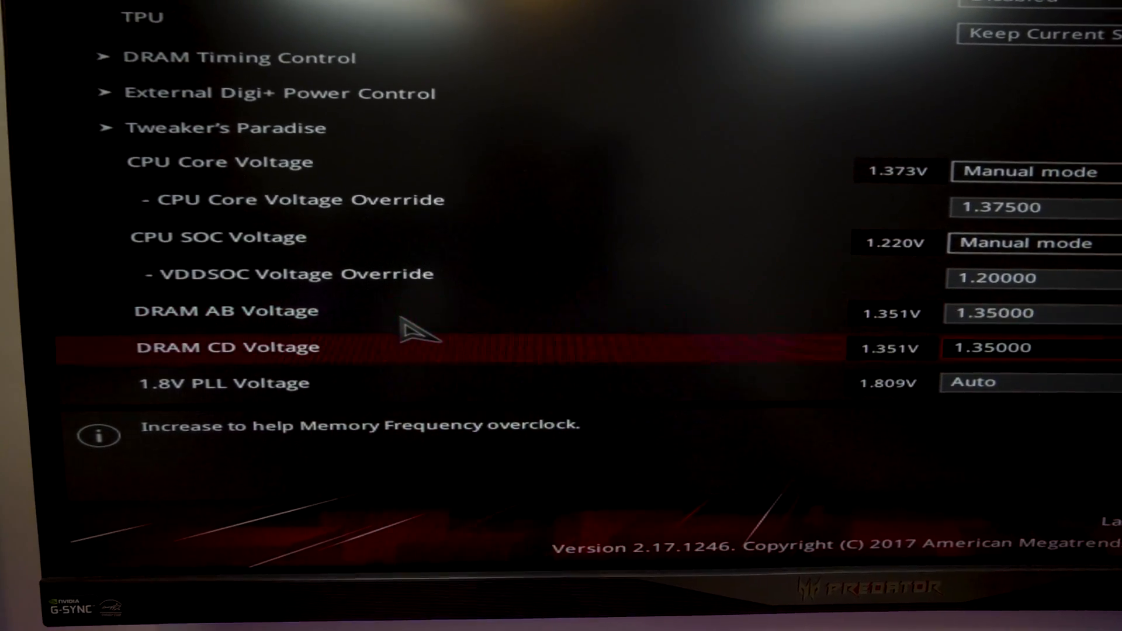
pyautogui.scroll(-3)
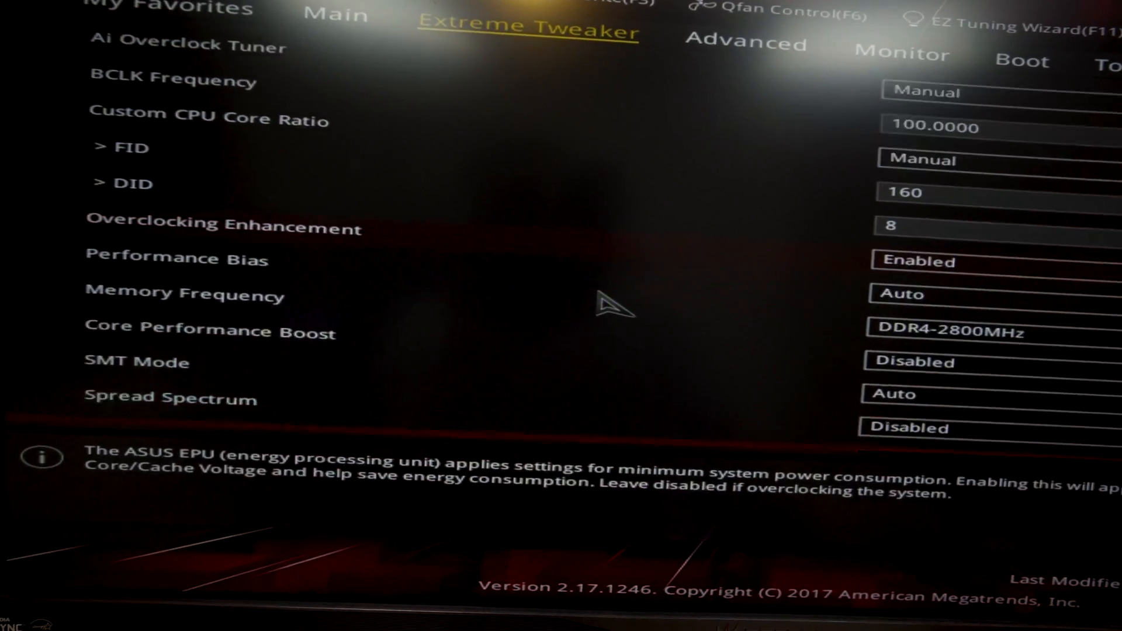
pyautogui.scroll(-3)
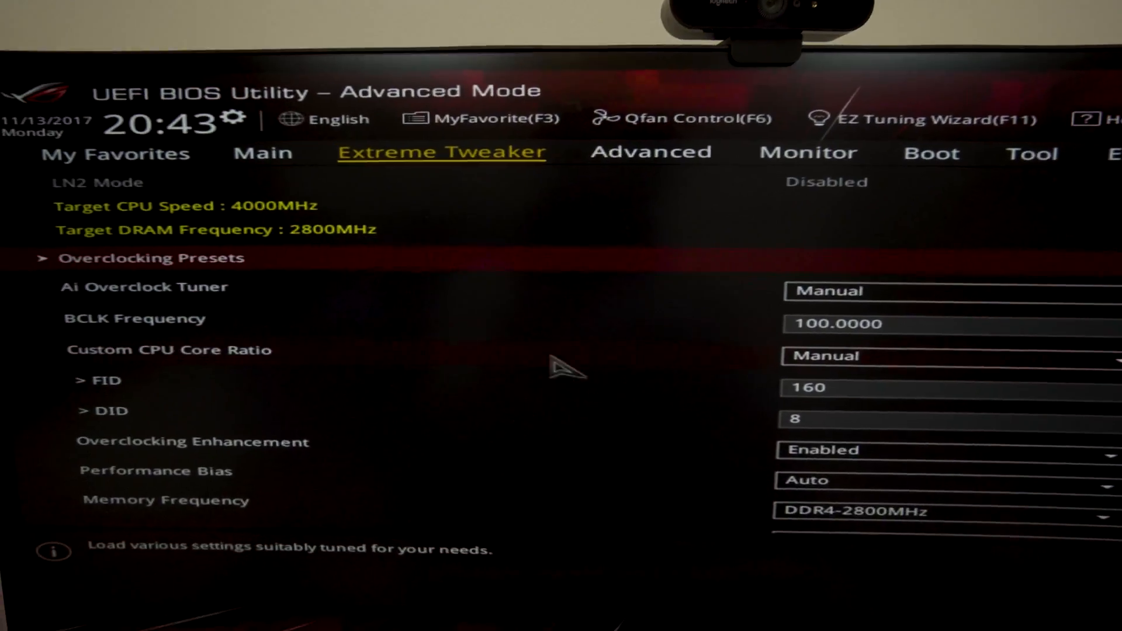
# Reach the Advanced section listing AMD PBS and AMD CBS, after a detour to Extreme Tweaker.
pyautogui.click(650, 152)
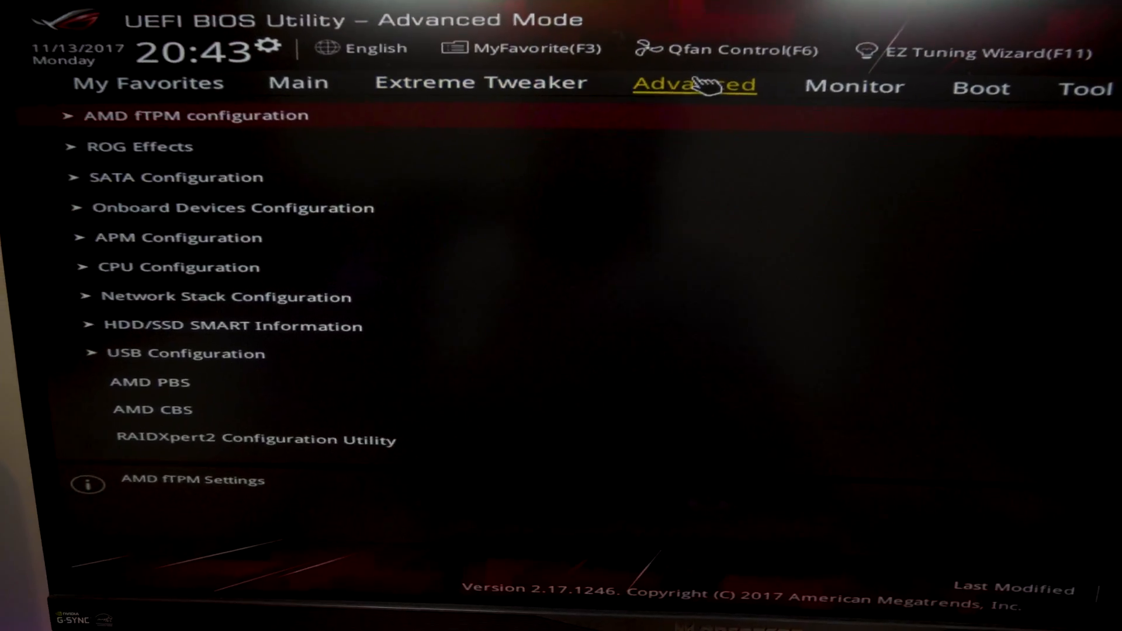
pyautogui.click(482, 82)
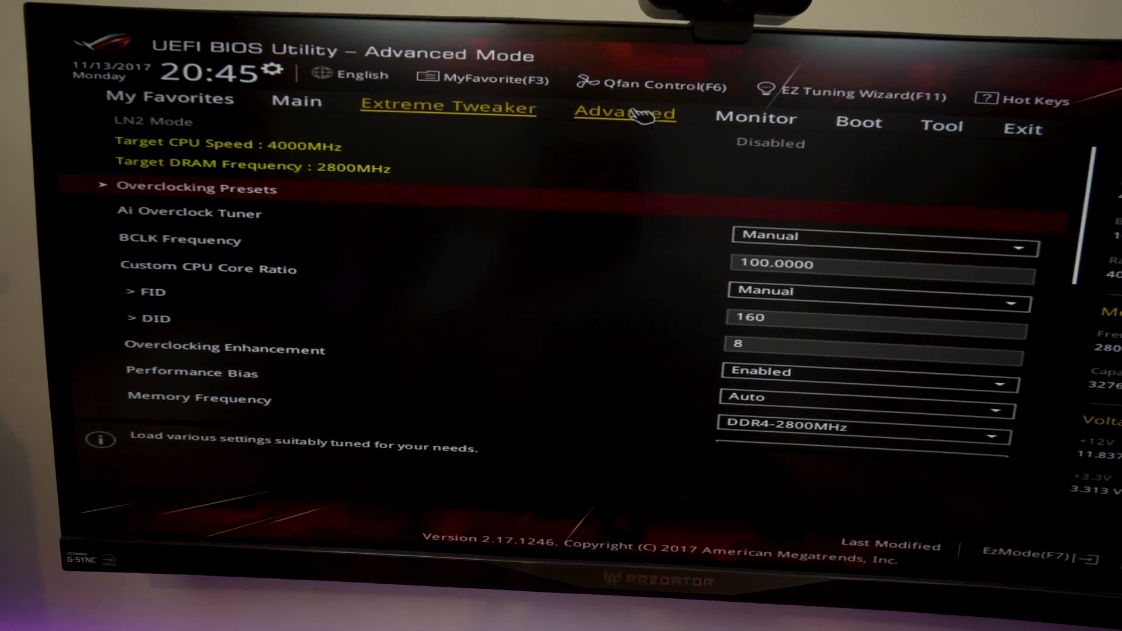
pyautogui.click(624, 112)
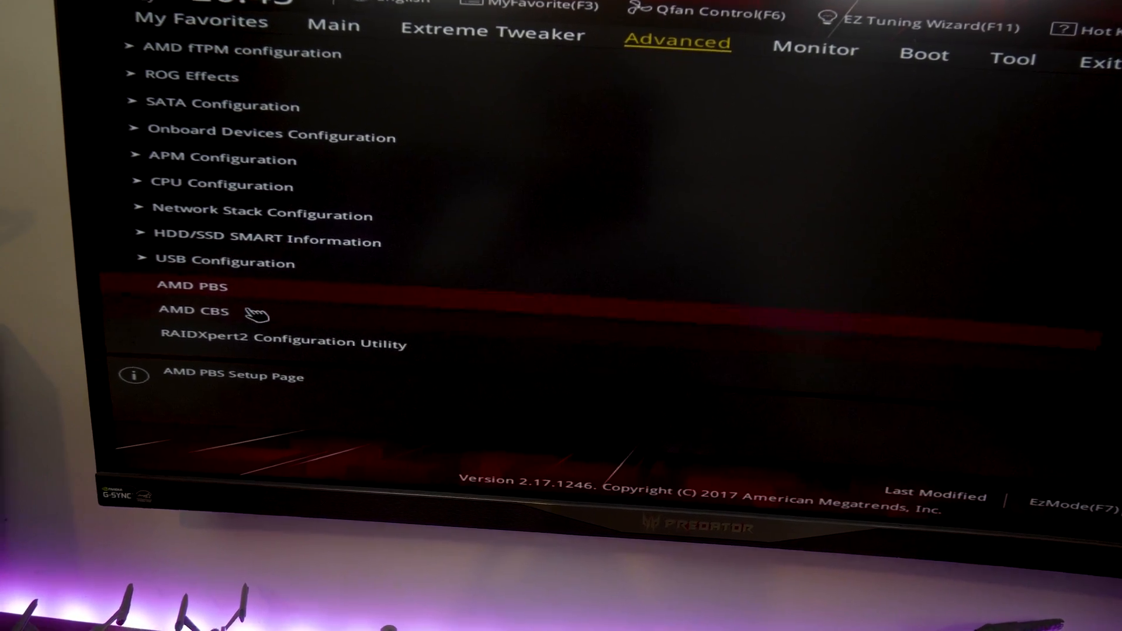
# Disable Global C-state Control under AMD CBS > Zen Common Options and request Save & reset.
pyautogui.click(193, 309)
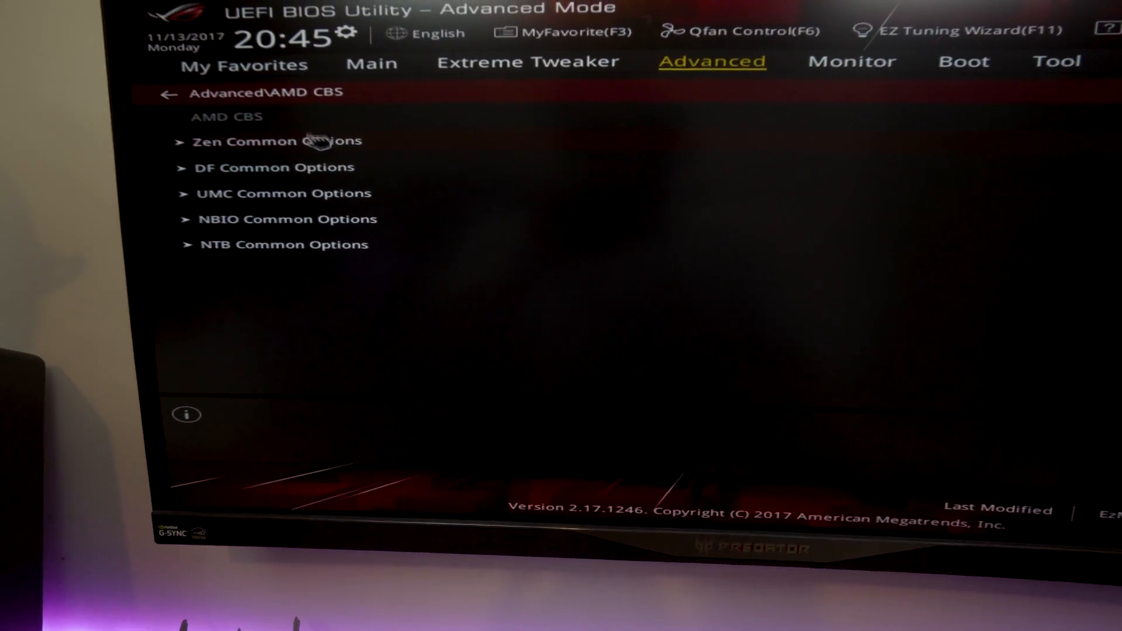
pyautogui.click(277, 141)
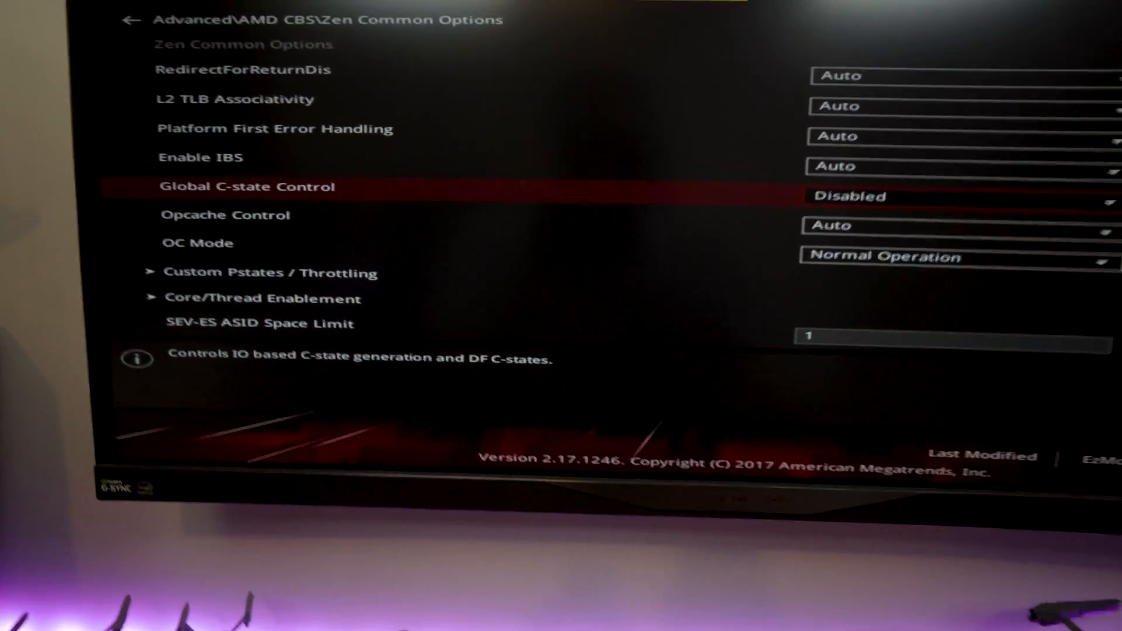
pyautogui.press('f10')
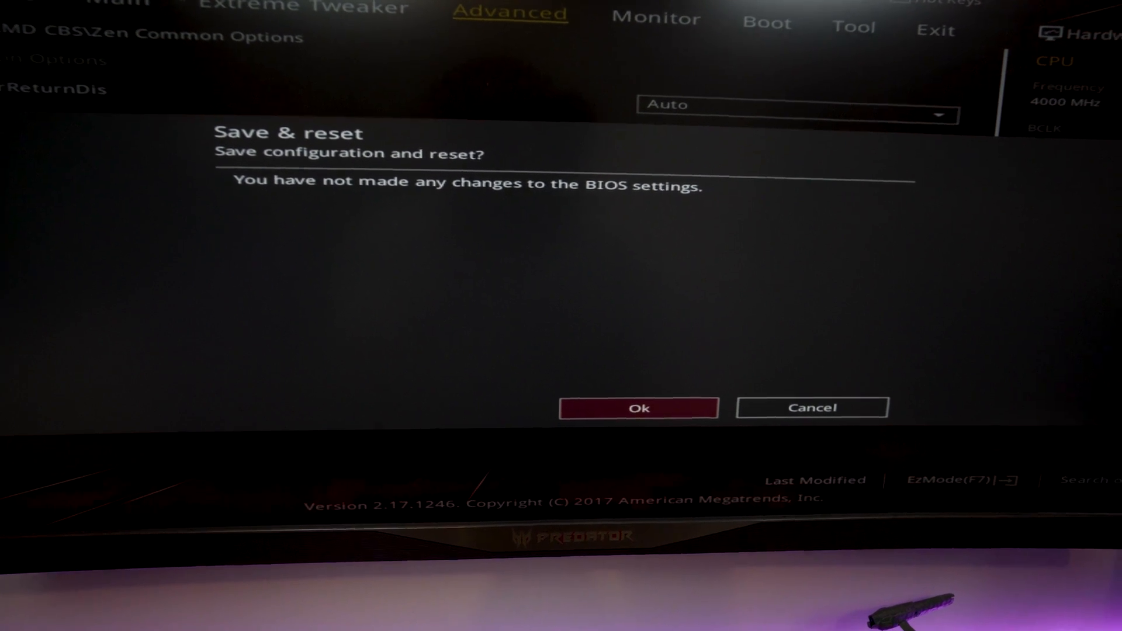
# Confirm Save & reset, then launch AIDA64 Extreme from its desktop shortcut.
pyautogui.click(638, 408)
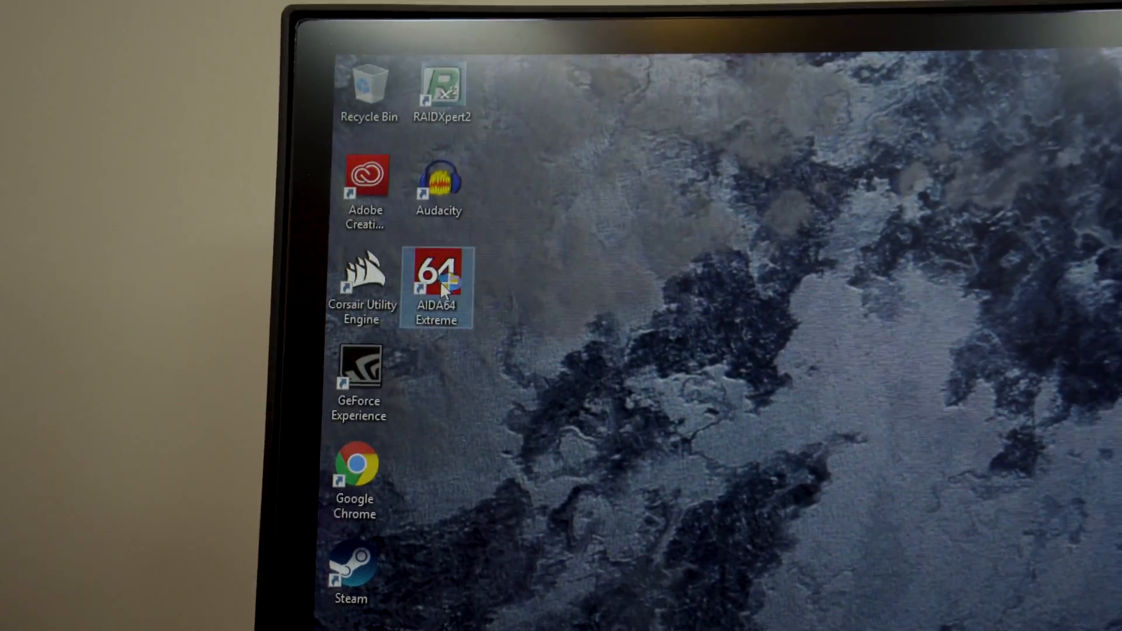
pyautogui.doubleClick(437, 279)
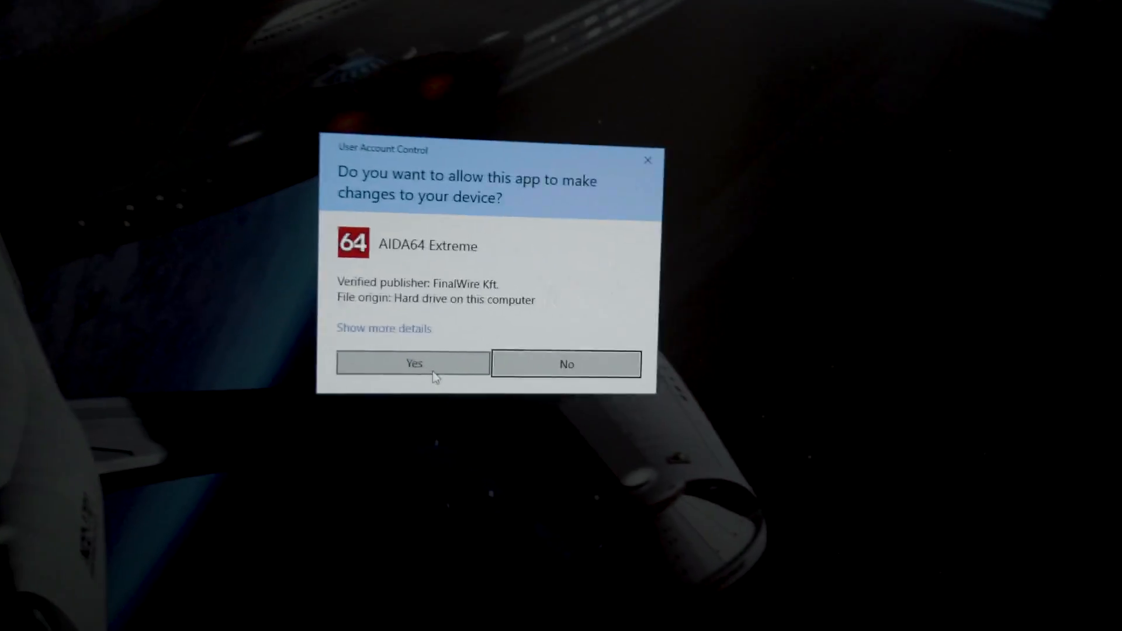
# Approve the UAC prompt and start AIDA64's System Stability Test on CPU, FPU, cache and memory.
pyautogui.click(413, 362)
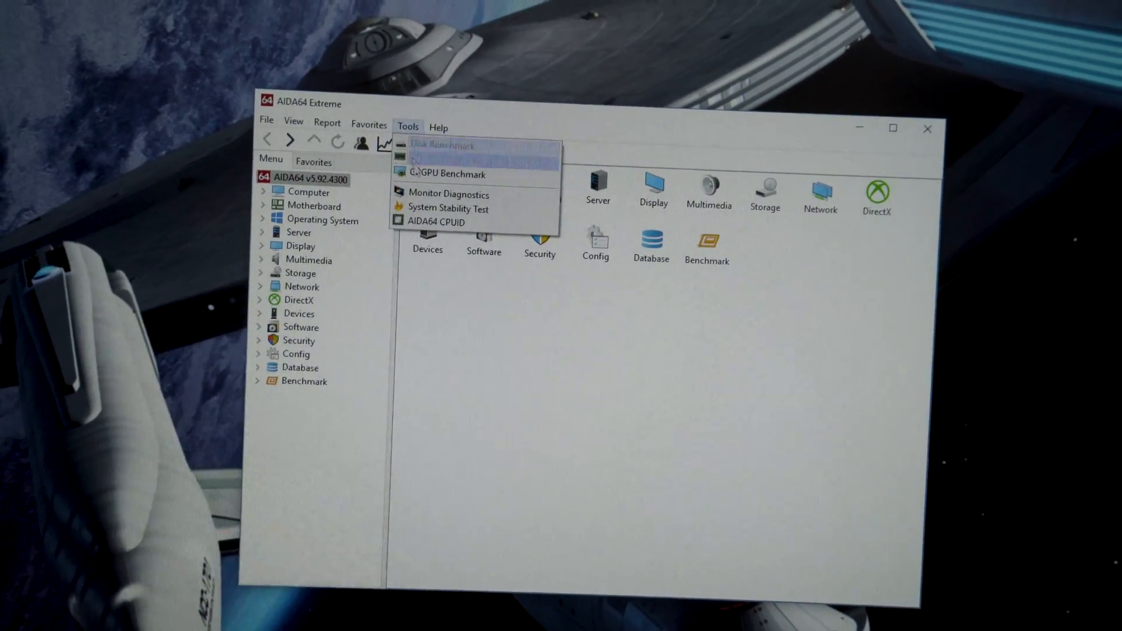
pyautogui.click(447, 208)
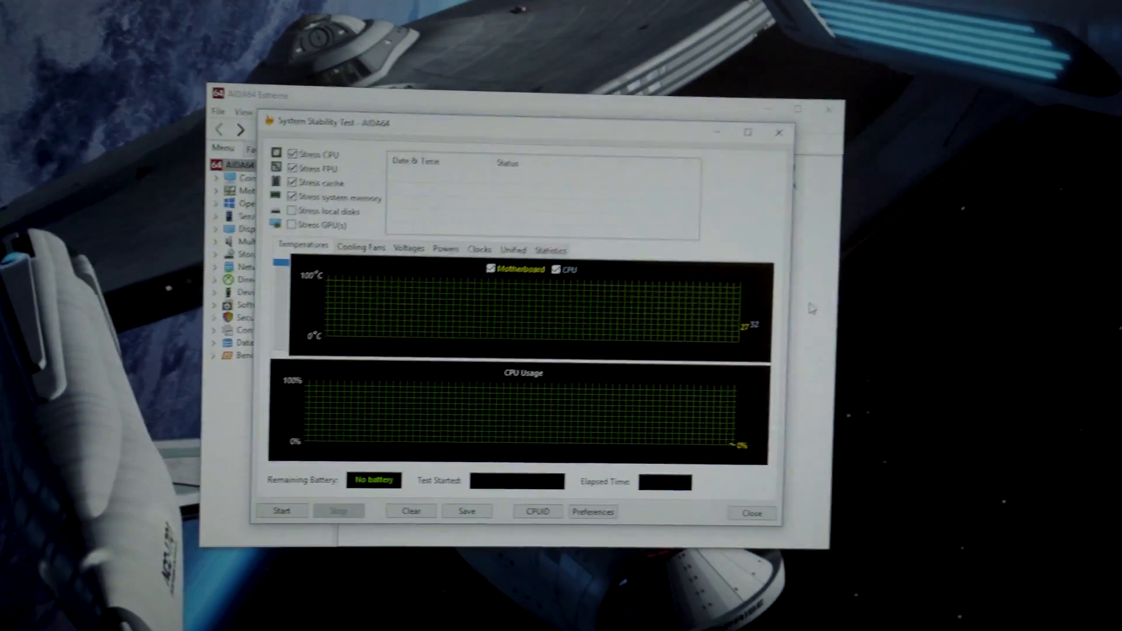
pyautogui.click(281, 510)
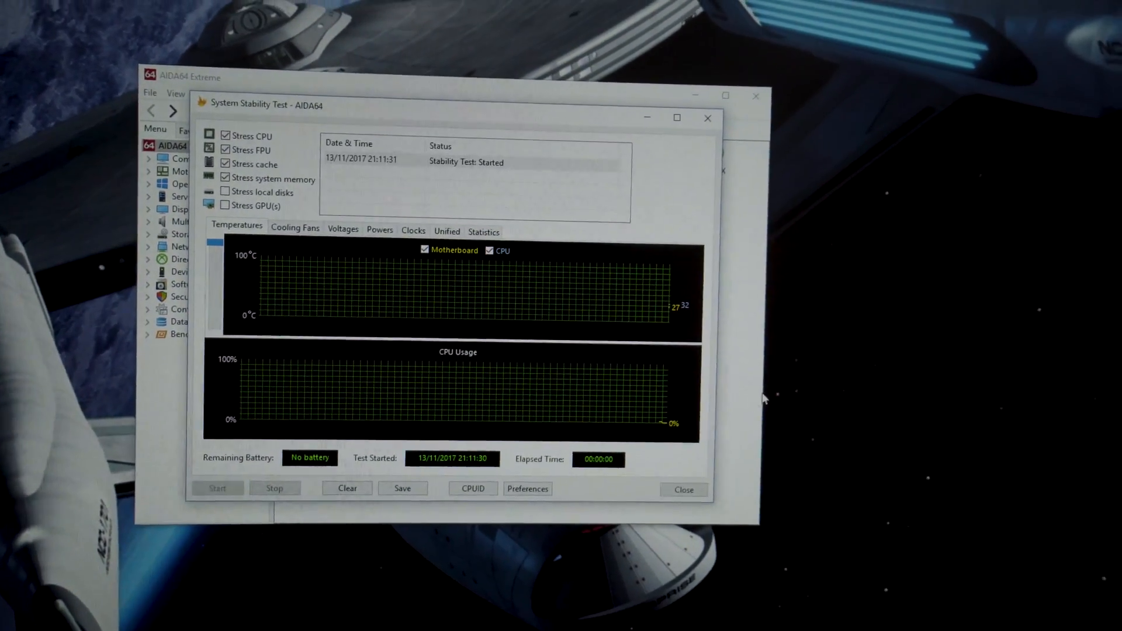